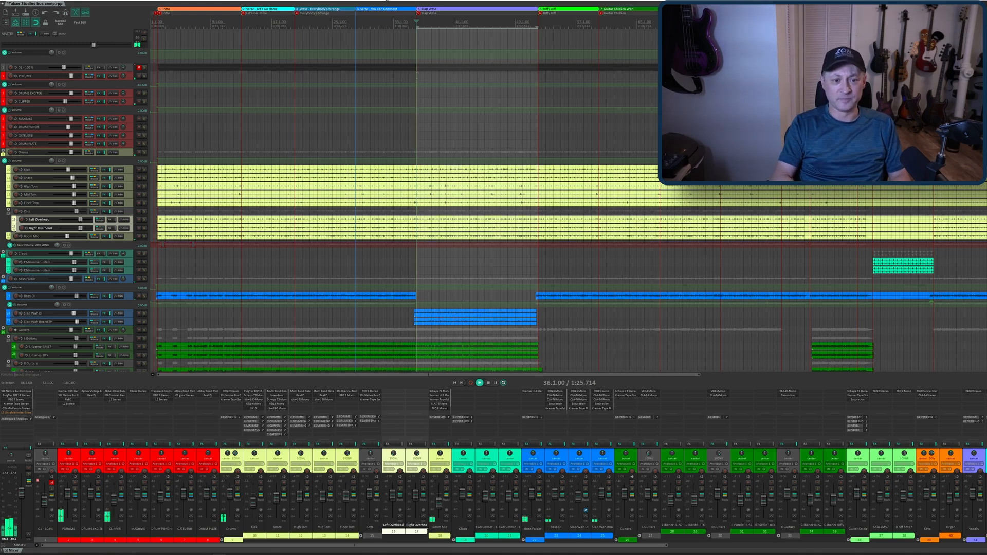
- Show the Add FX plugin browser for the Left Overhead track
left_click(480, 382)
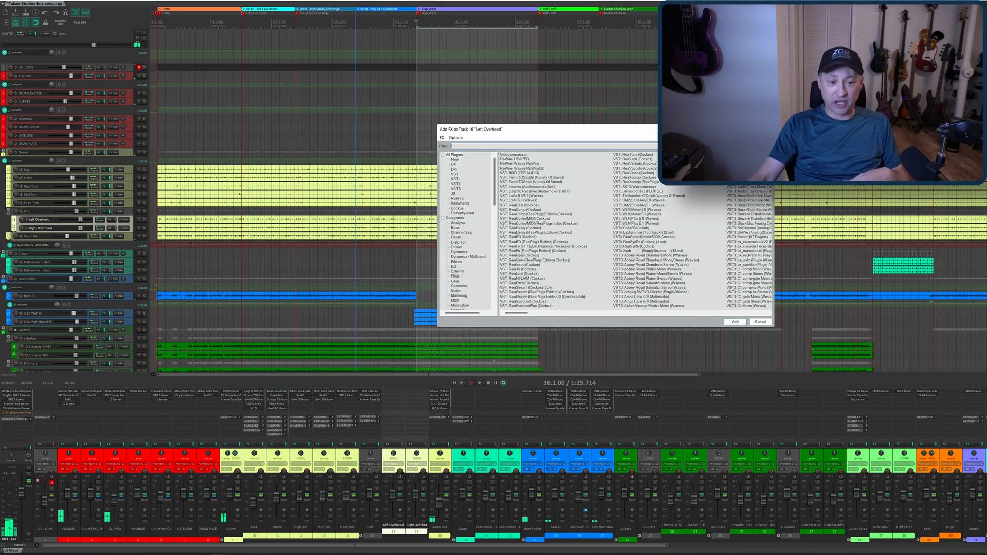
- Filter for 'tukan' and insert JS: Bus Comp (Tukan) on Left Overhead at default settings
type("tukan")
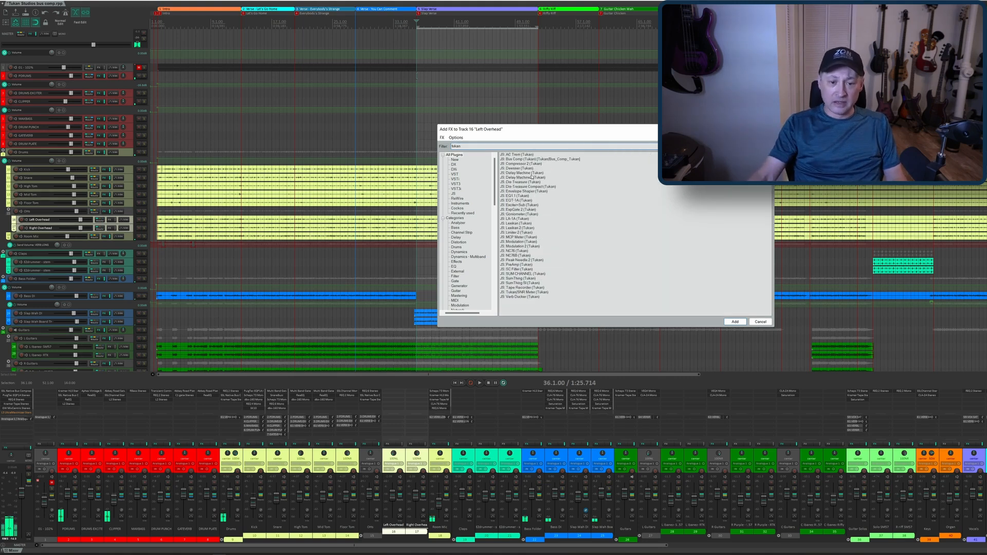
left_click(734, 321)
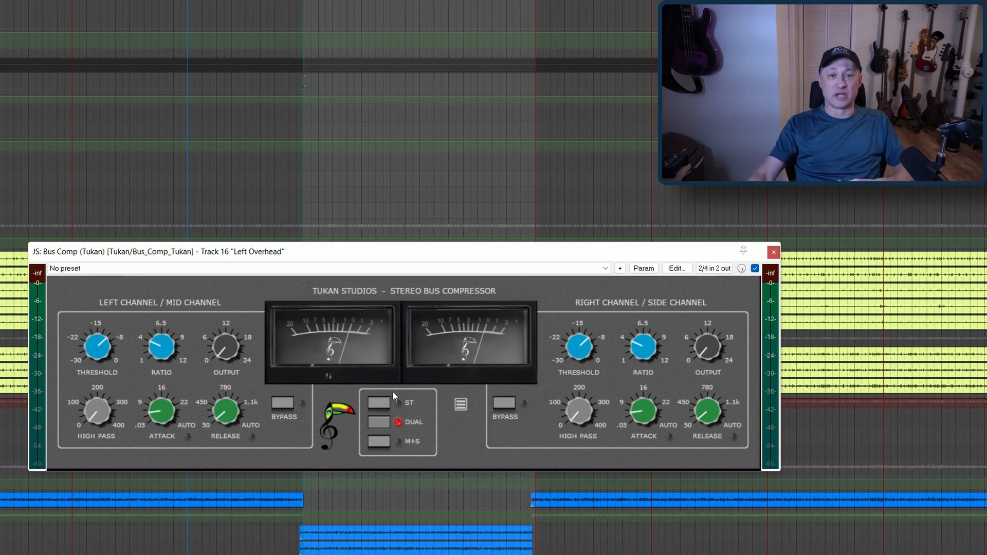
mouse_move(95, 379)
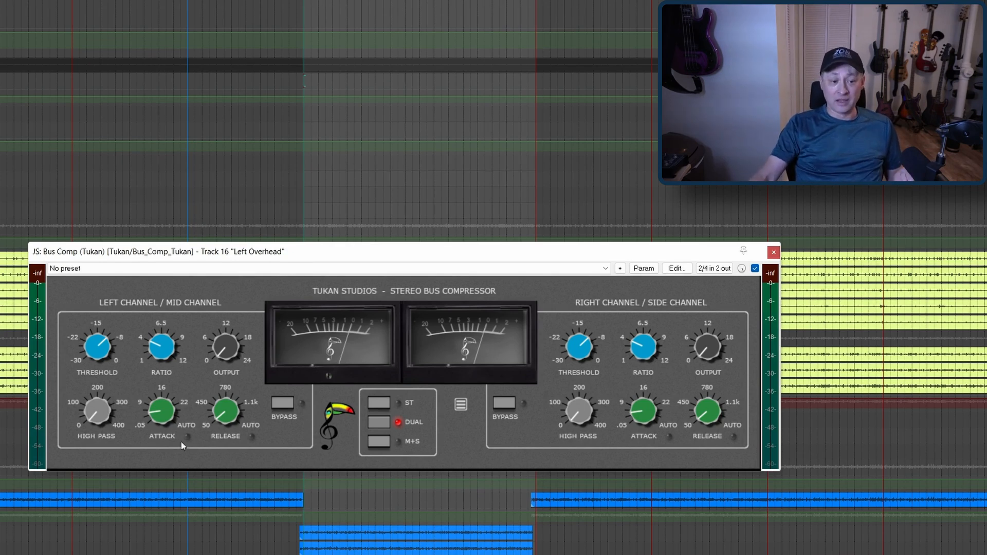
mouse_move(97, 415)
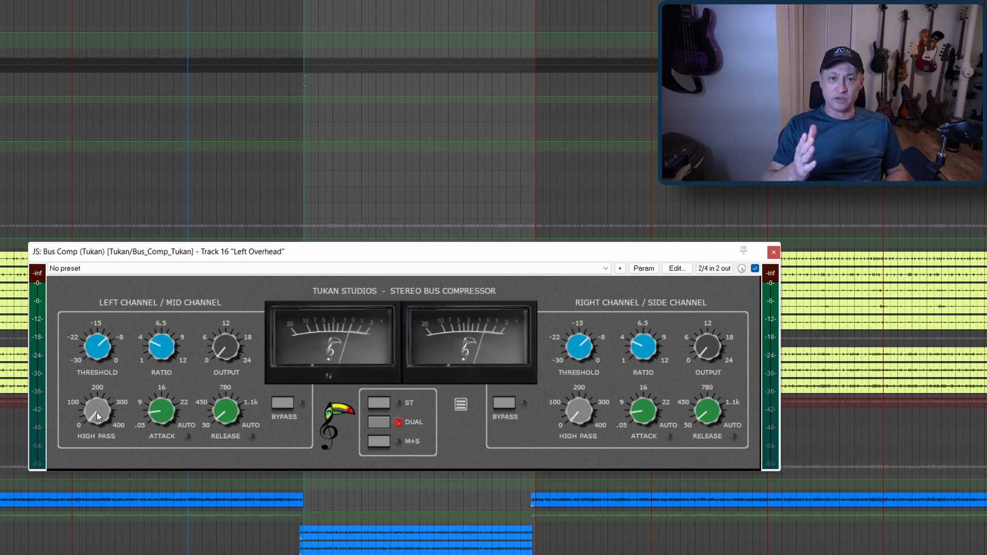
mouse_move(101, 379)
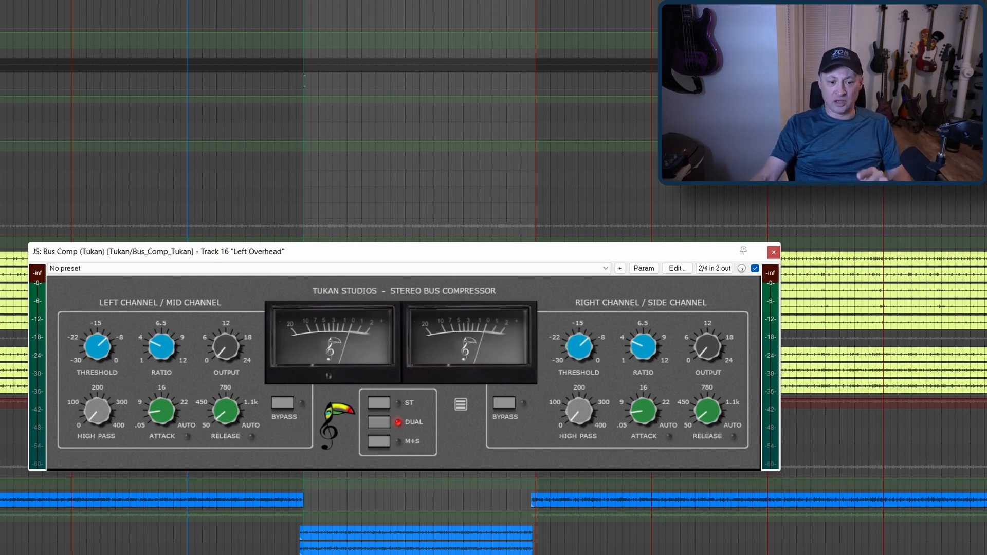
- Insert JS: Bus Comp (Tukan) into the Drums folder chain right after the SSL Bus Compressor
left_click(773, 252)
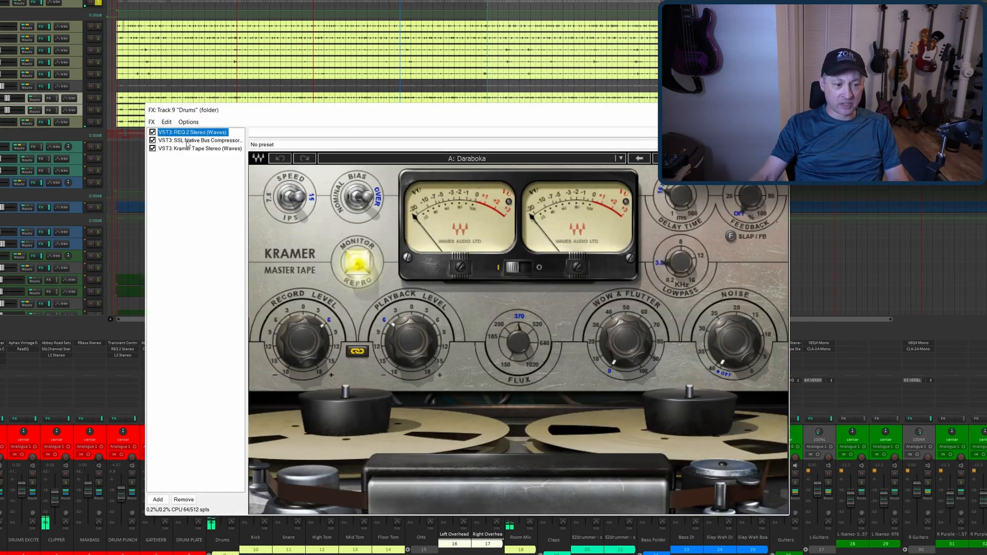
left_click(200, 139)
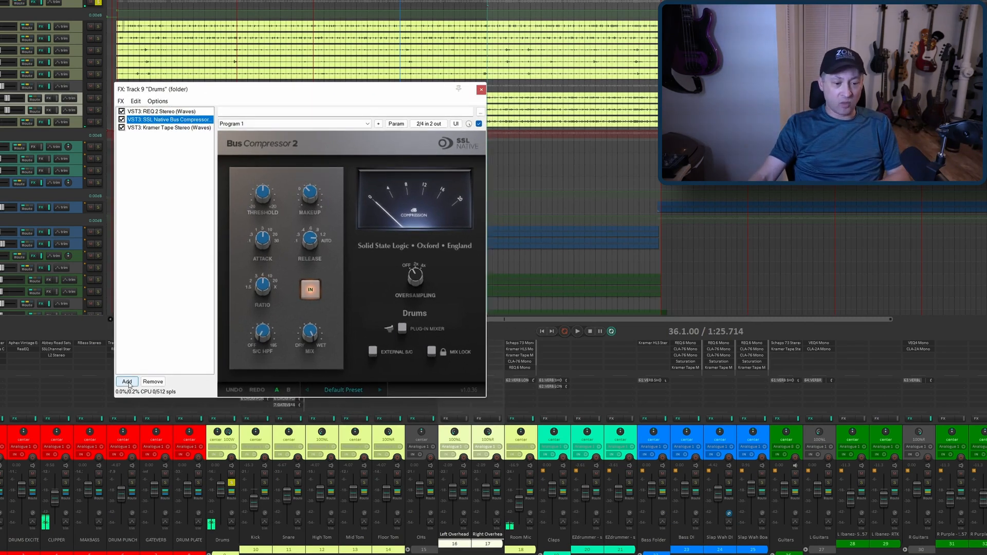
left_click(127, 381)
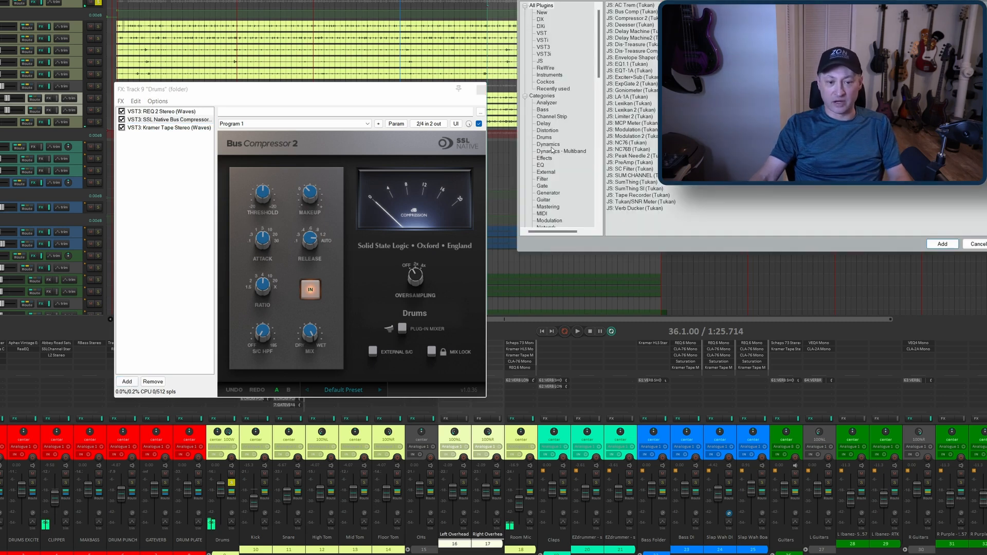
left_click(941, 245)
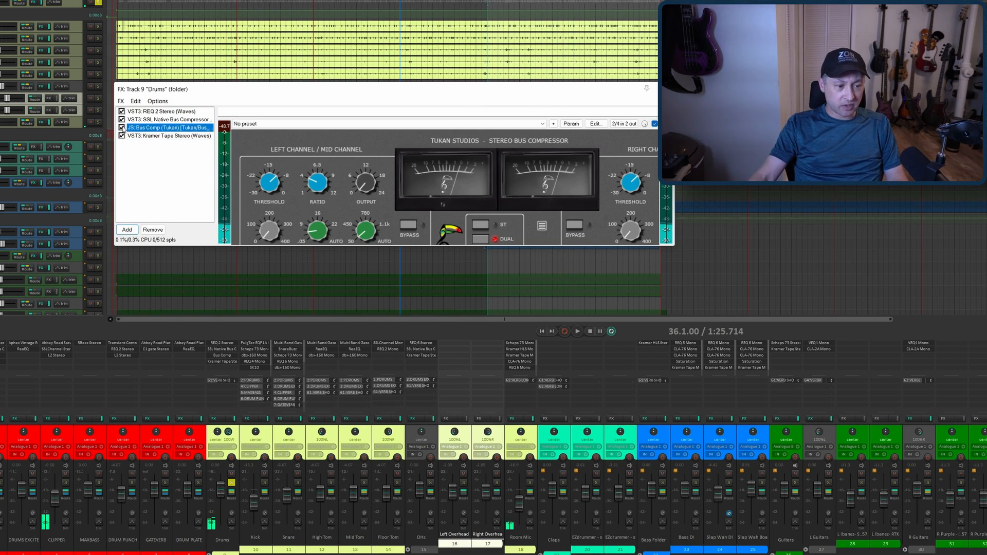
- Bypass the new Tukan compressor and float it in its own window
left_click(122, 128)
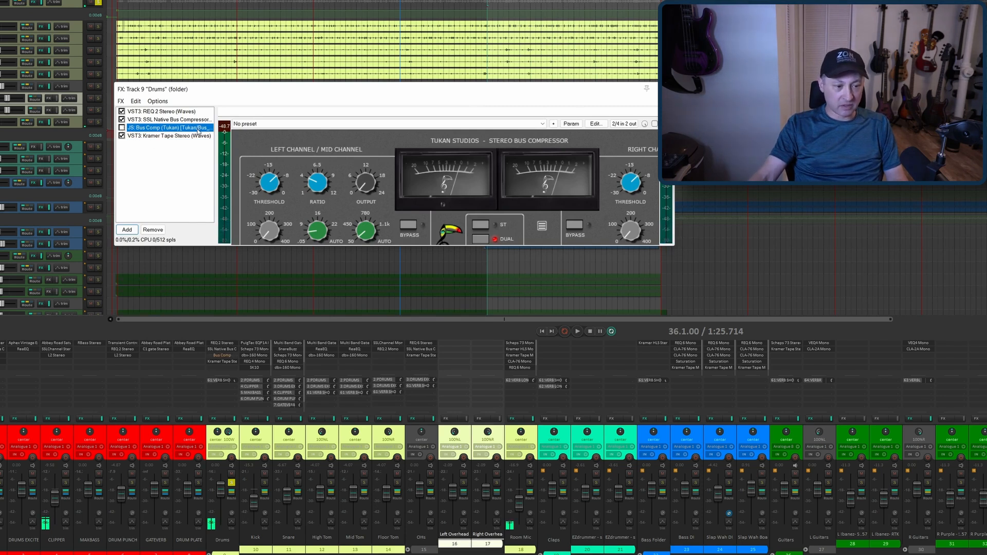
left_click(167, 119)
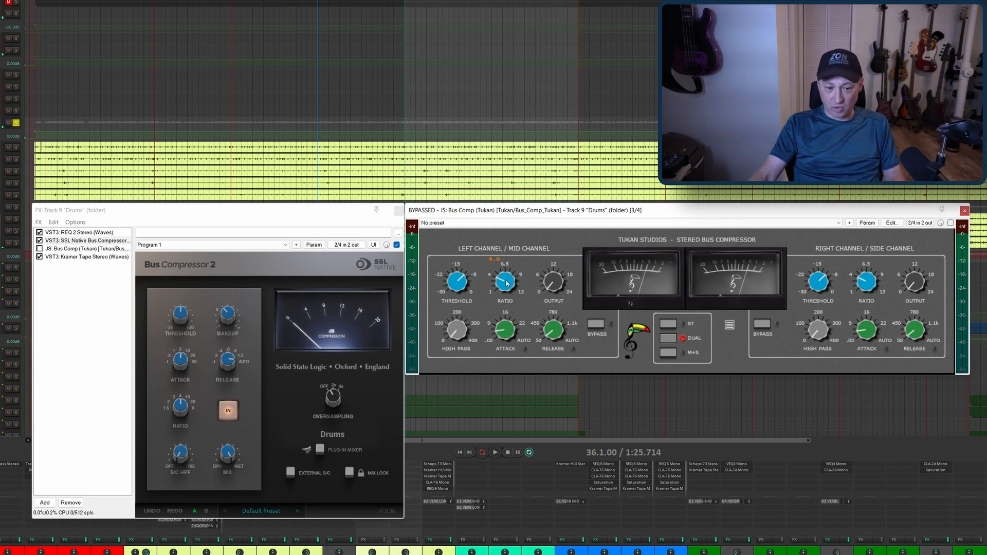
mouse_move(489, 376)
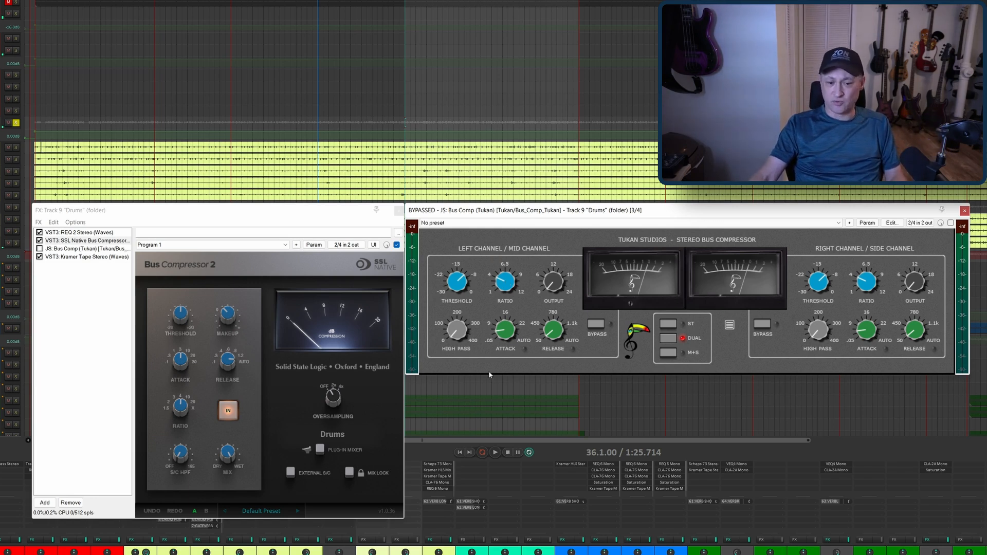
mouse_move(472, 345)
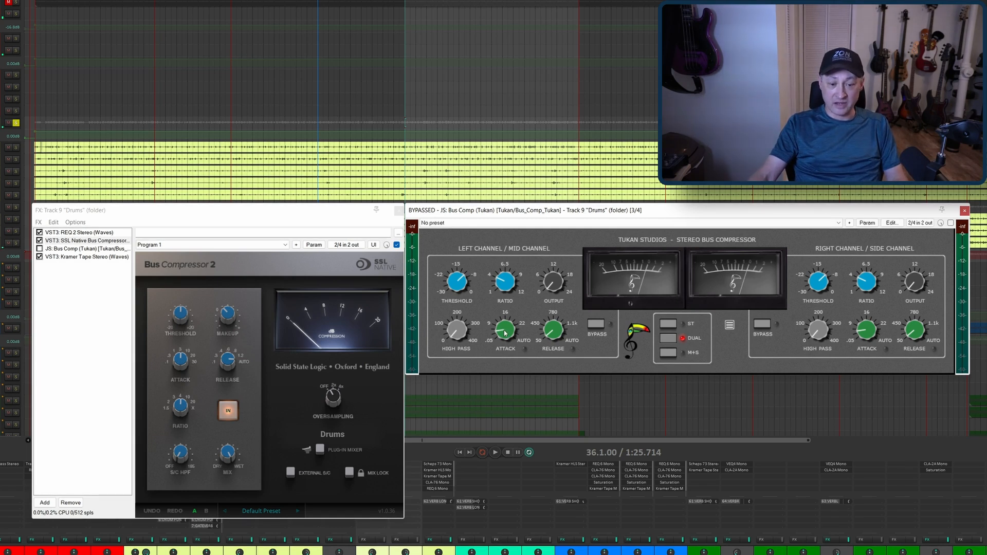
- Match Tukan's attack to the SSL, enable auto release and stereo-linked mode
left_click_drag(504, 330, 504, 314)
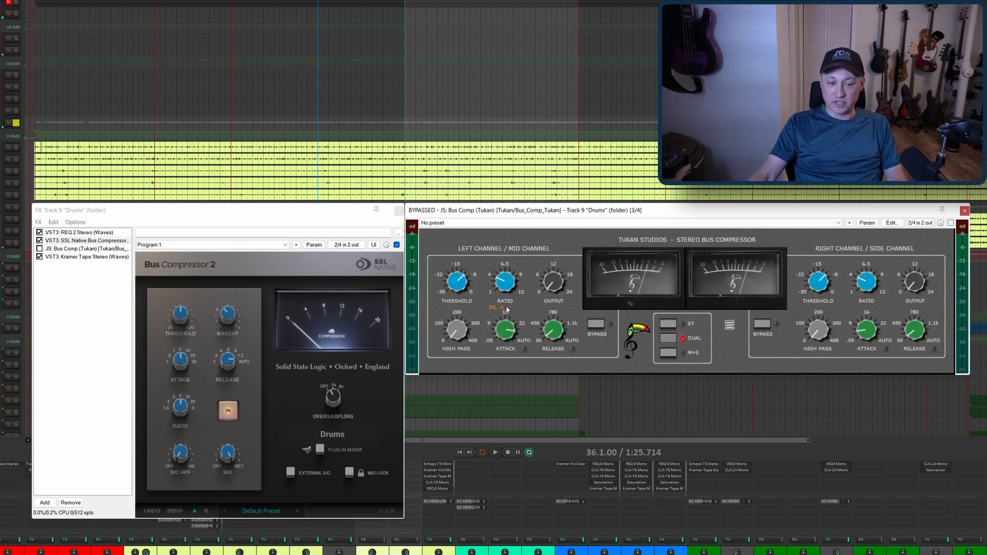
left_click_drag(504, 280, 507, 277)
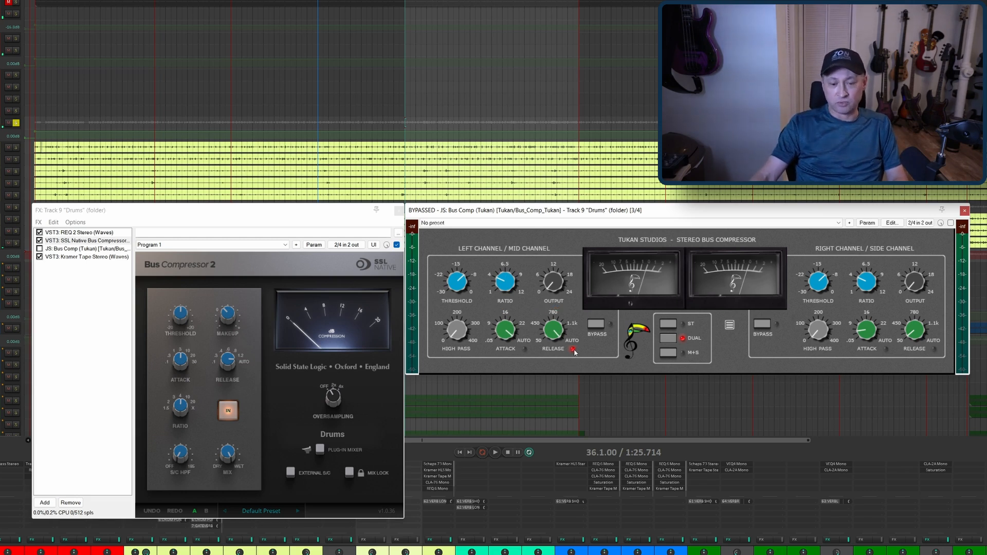
left_click(668, 323)
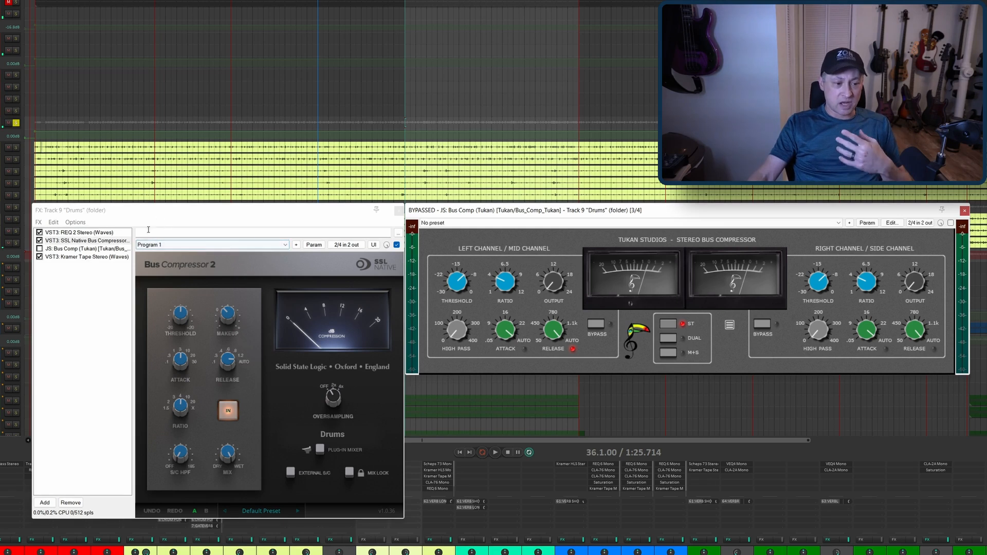
left_click(86, 241)
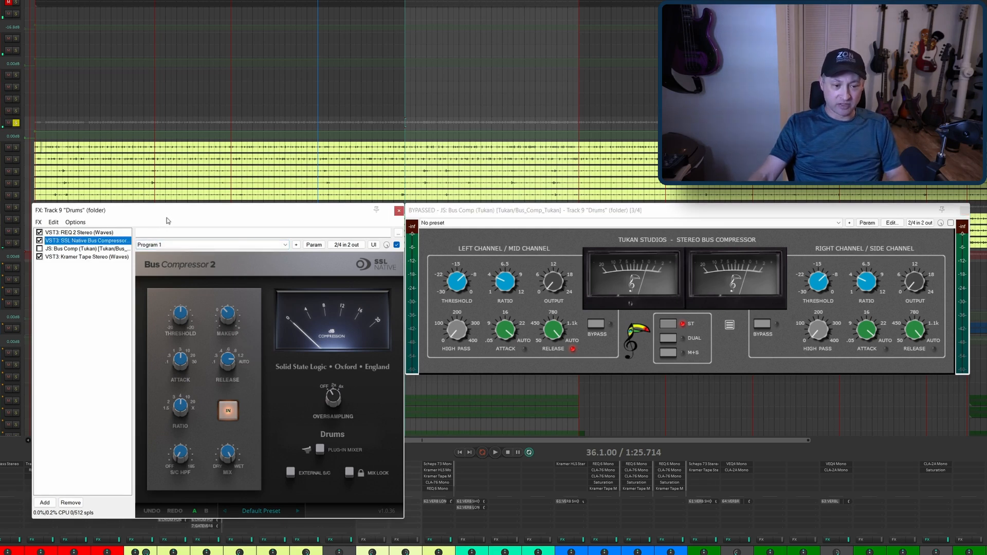
- Bypass the SSL compressor, run Tukan instead and settle its threshold during drum playback
left_click(494, 453)
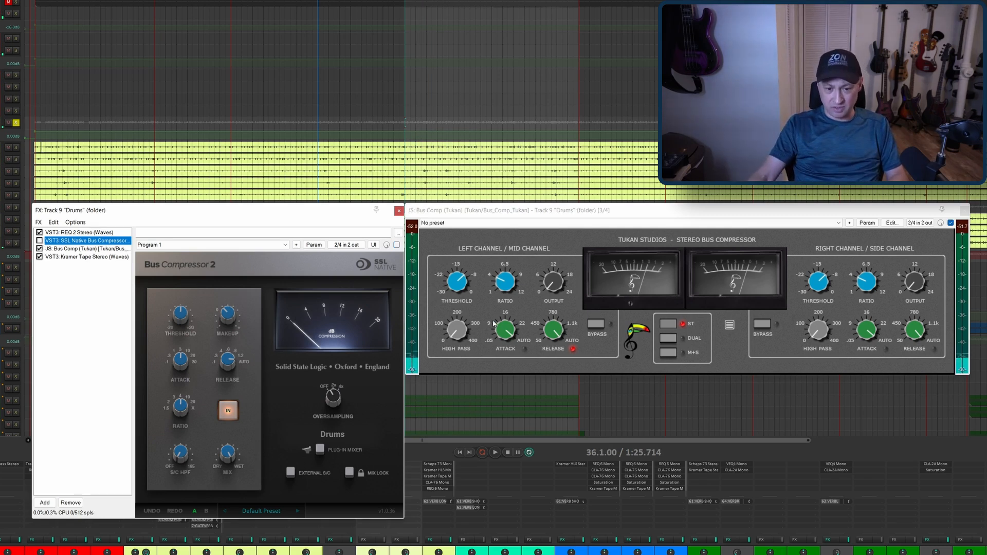
left_click_drag(457, 280, 456, 273)
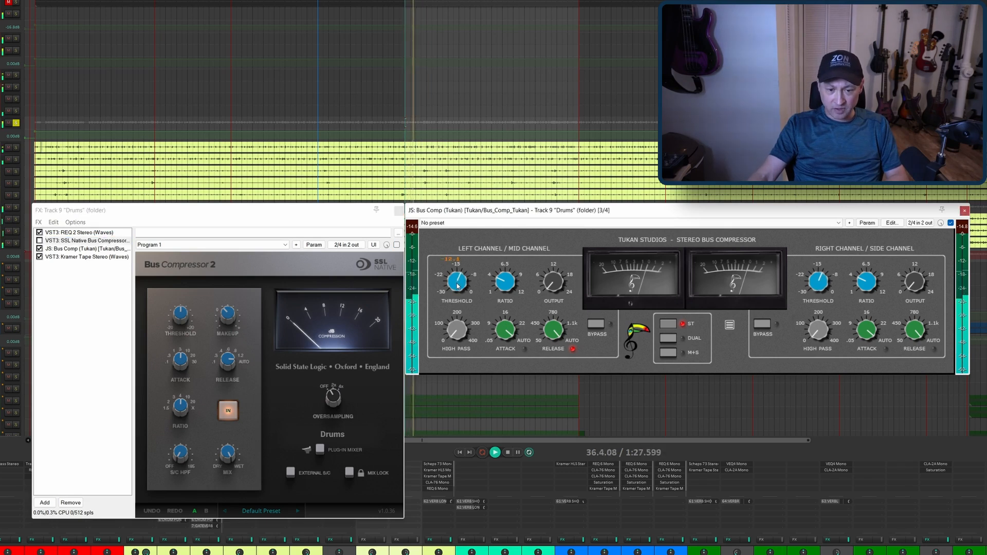
left_click_drag(456, 279, 456, 293)
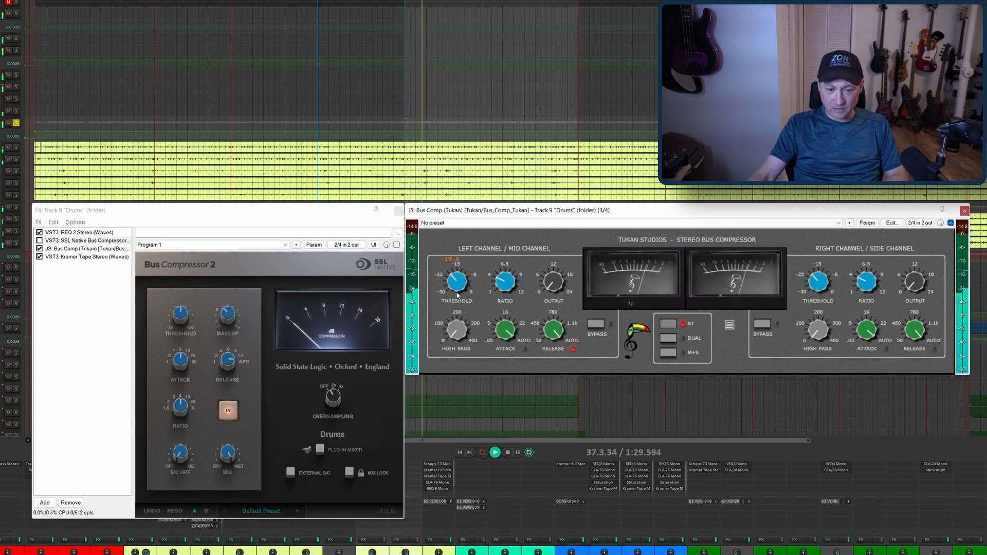
left_click_drag(456, 282, 454, 296)
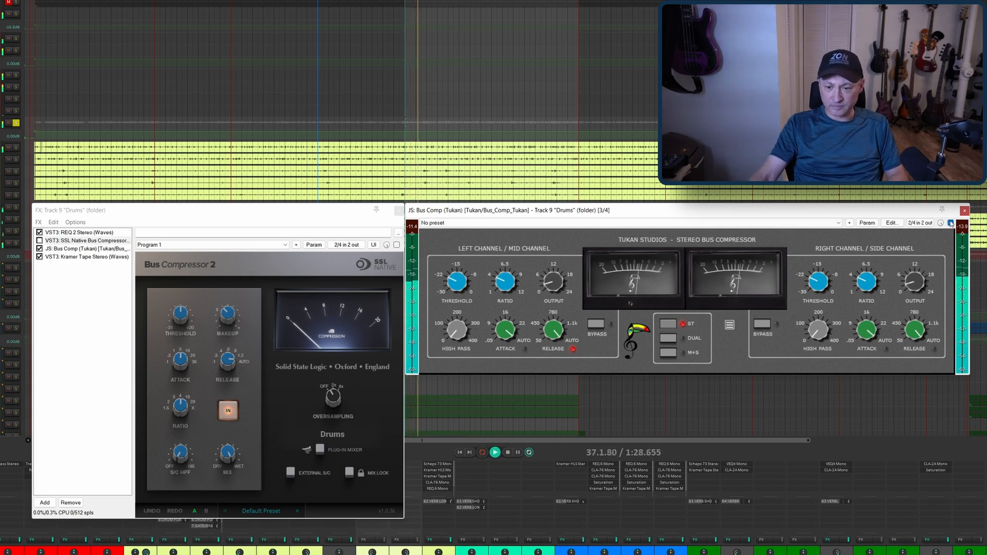
left_click(41, 248)
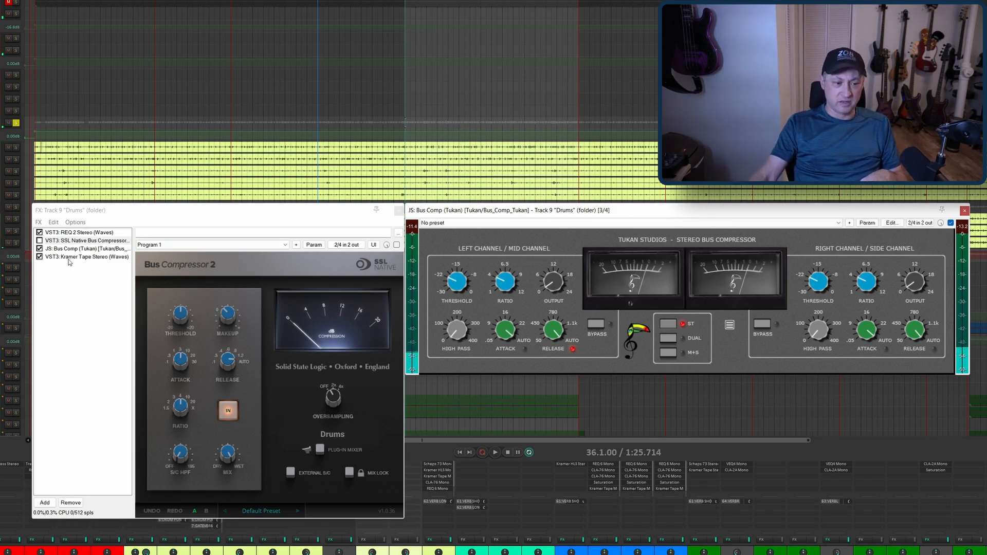
- Select both compressors and toggle between SSL and Tukan during playback, ending on Tukan
left_click(87, 249)
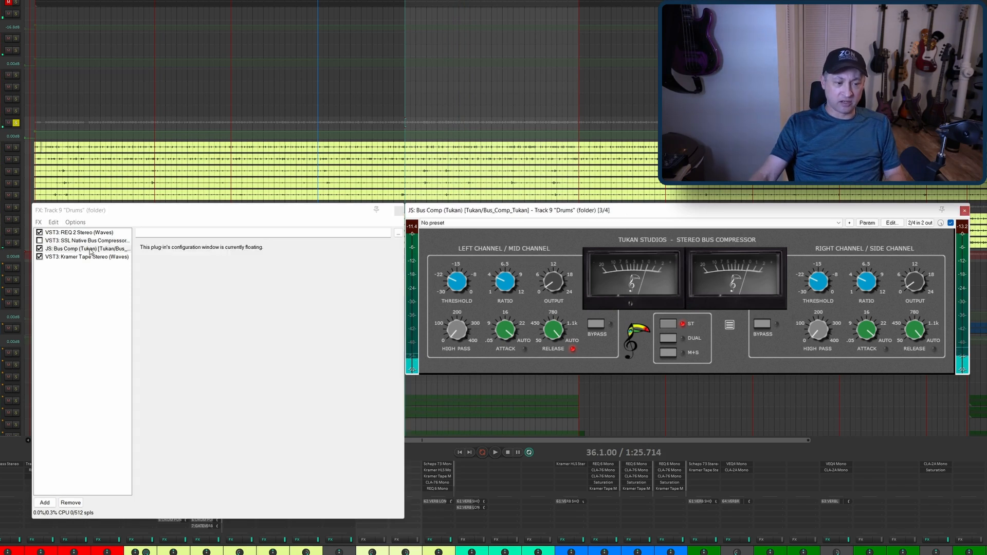
left_click(89, 241)
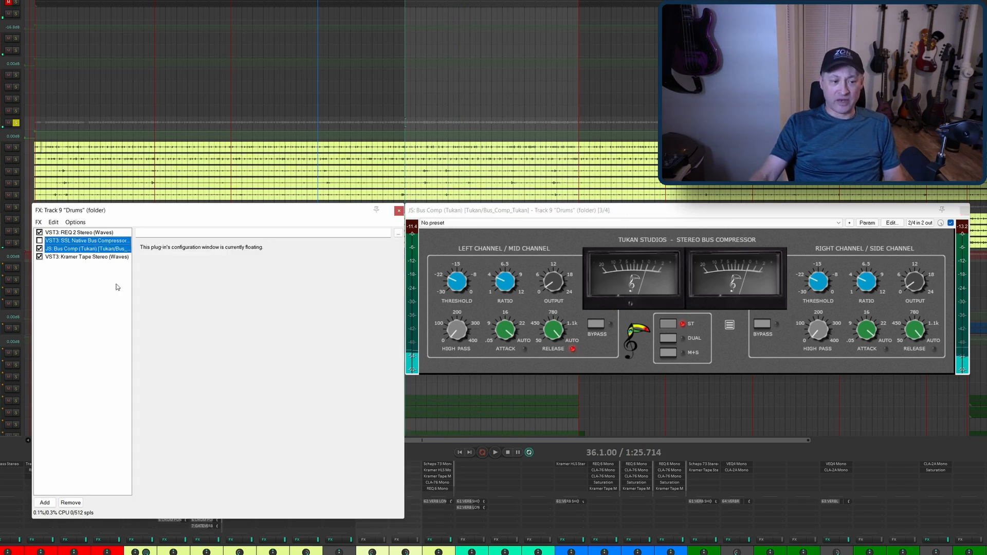
left_click(88, 240)
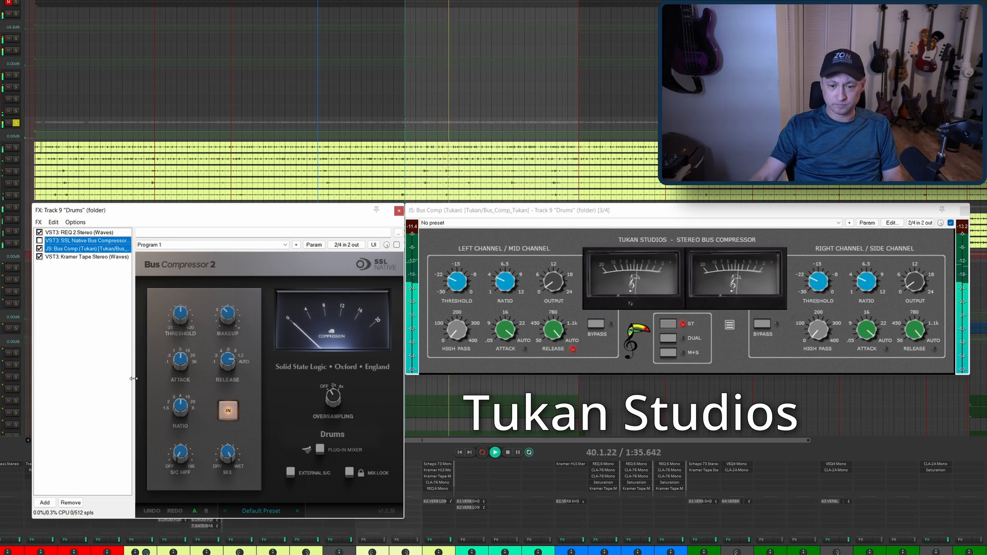
left_click(40, 247)
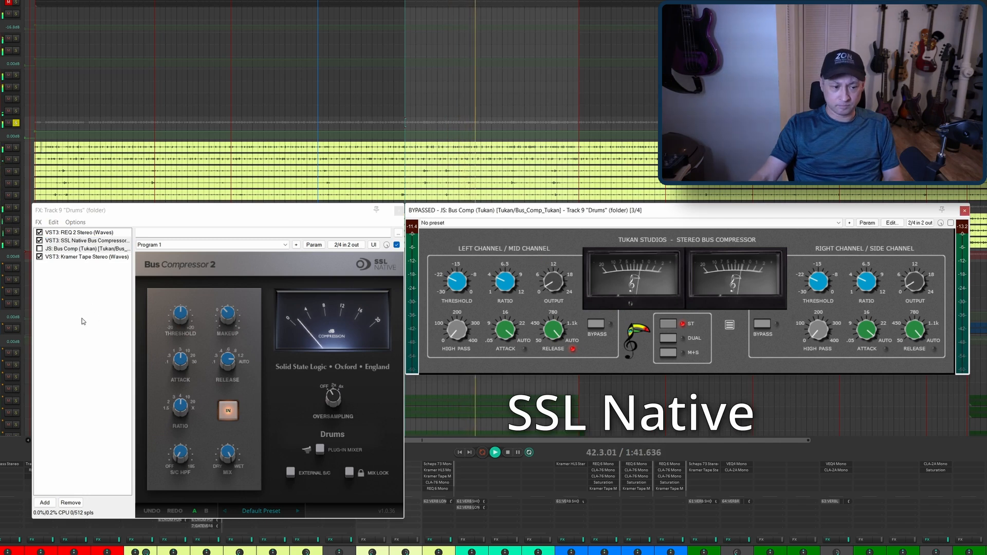
left_click(40, 248)
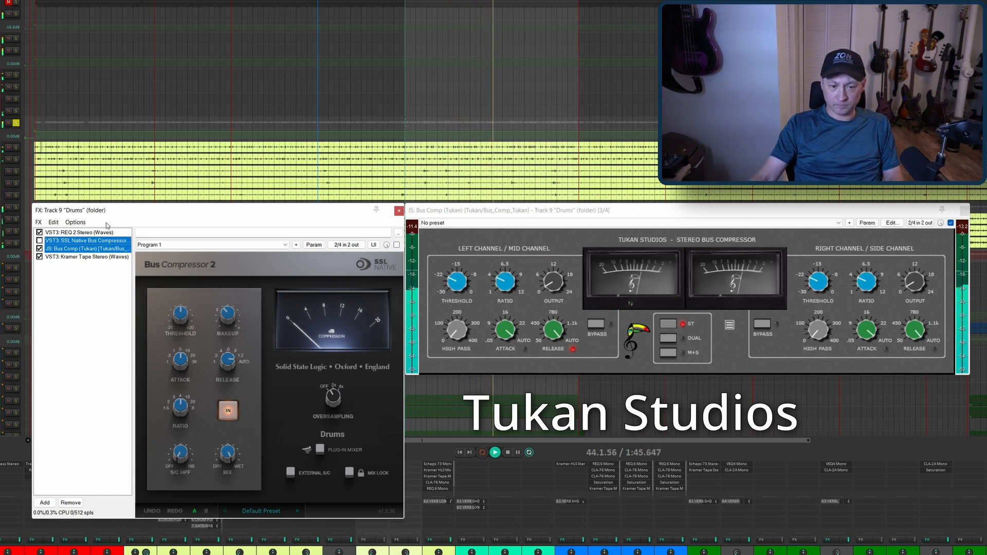
left_click(507, 452)
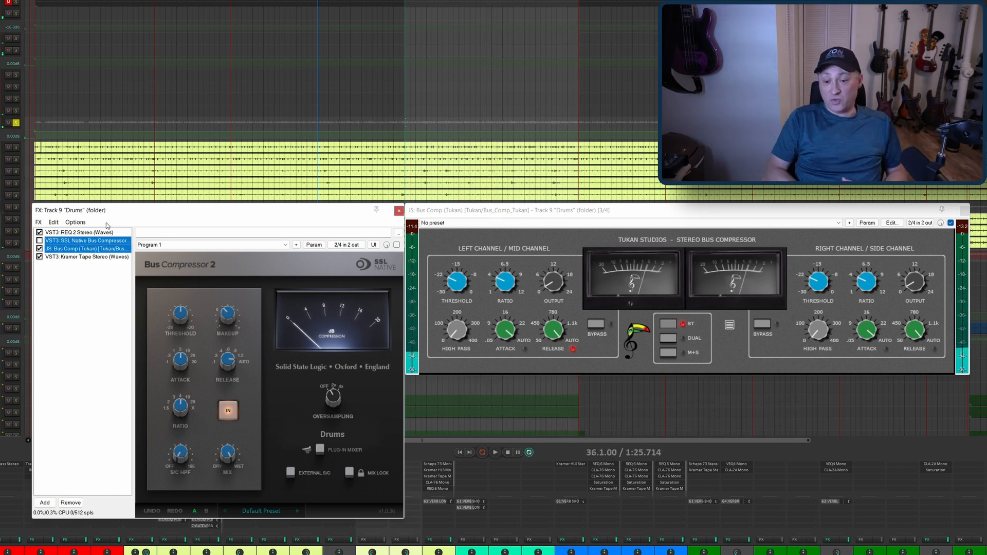